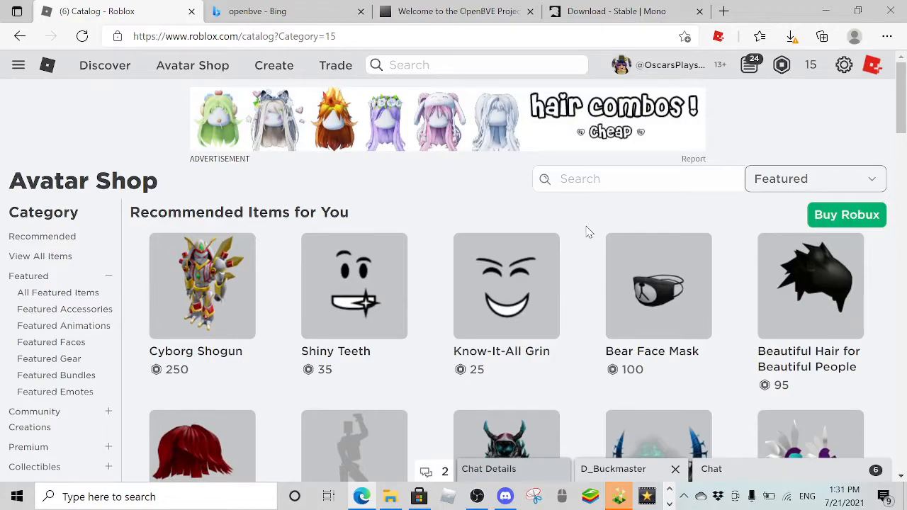
pyautogui.moveTo(820, 95)
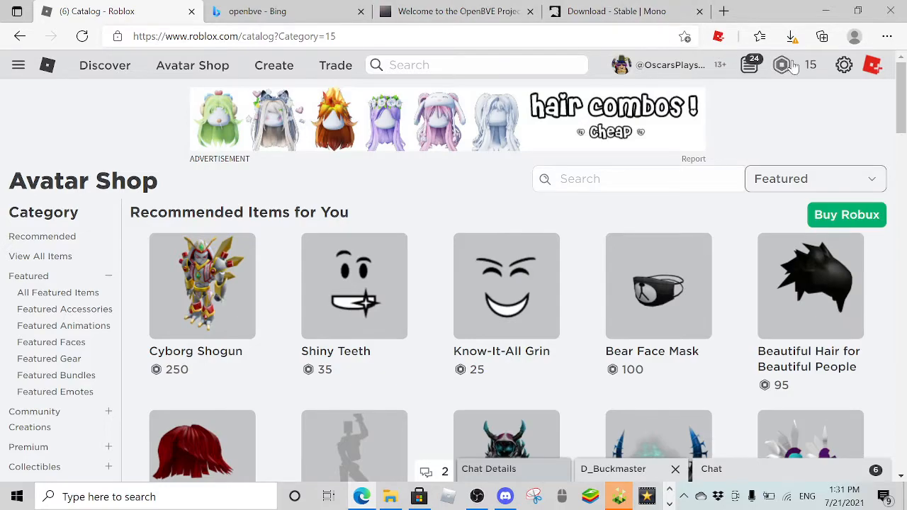
pyautogui.moveTo(760, 82)
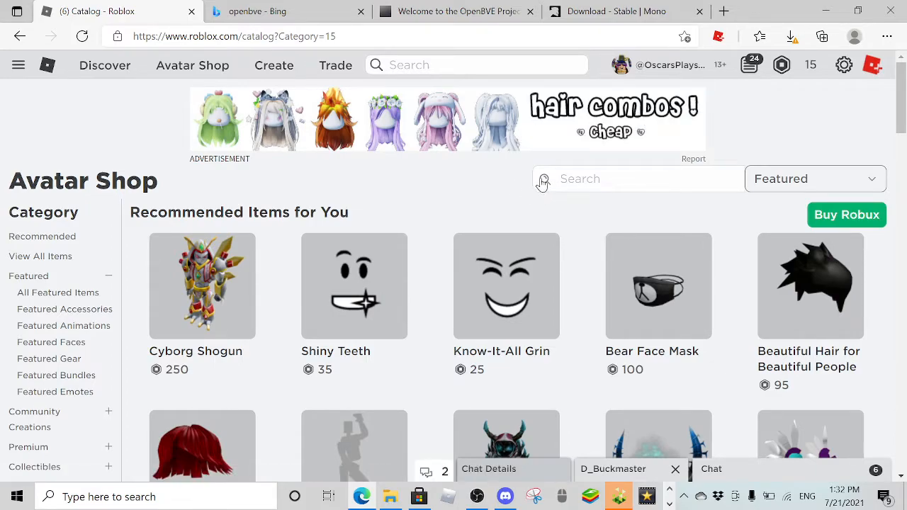
pyautogui.moveTo(555, 181)
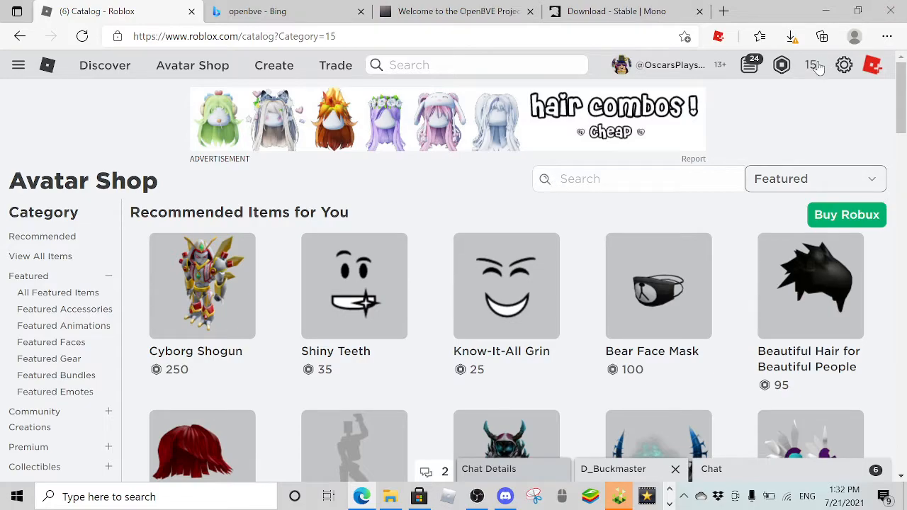
# - Filter My Transactions to Sales of Goods, browse the VIP Server sales, then return to Summary
pyautogui.click(810, 64)
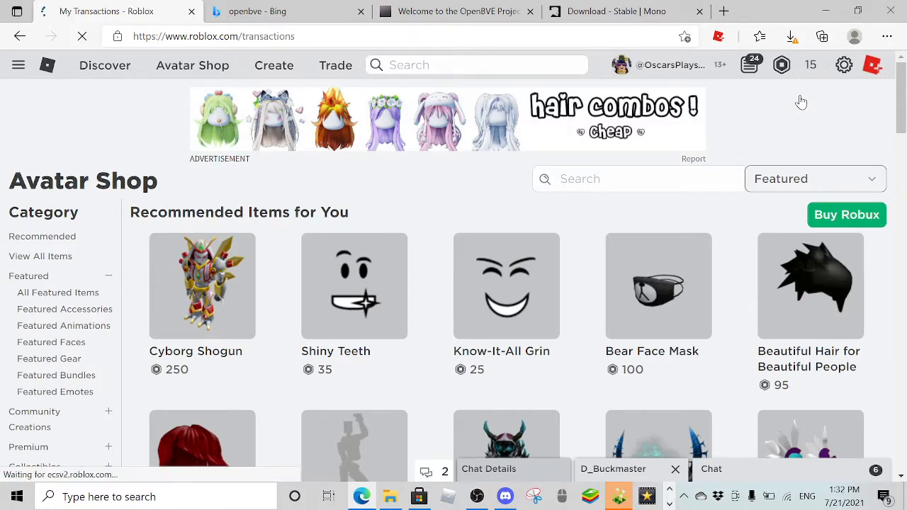
pyautogui.click(768, 198)
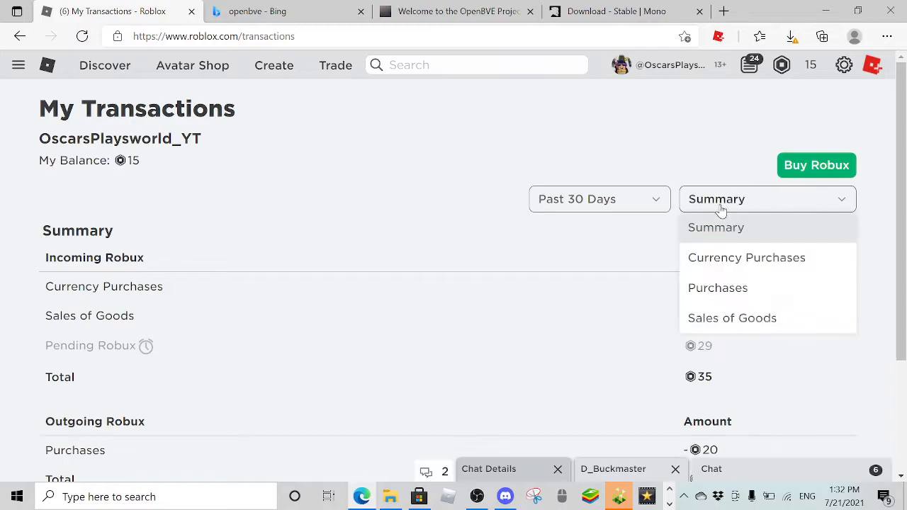
pyautogui.moveTo(764, 318)
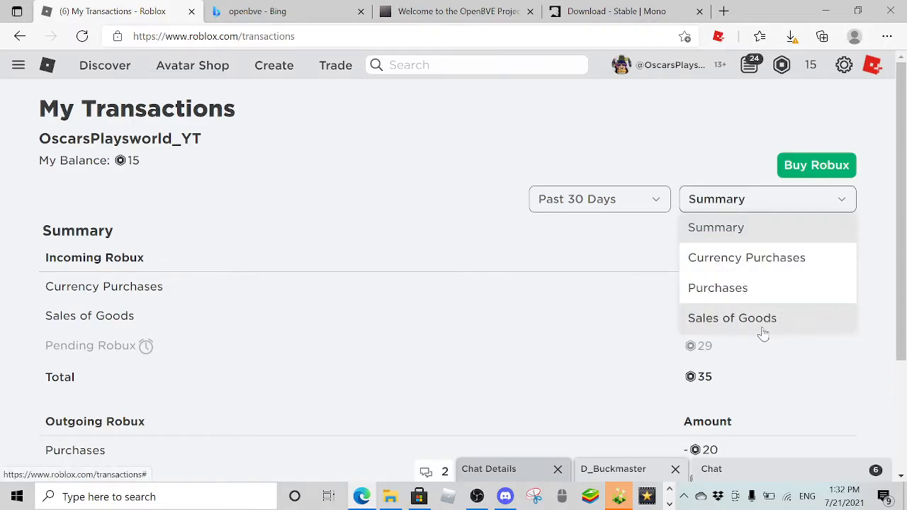
pyautogui.click(732, 317)
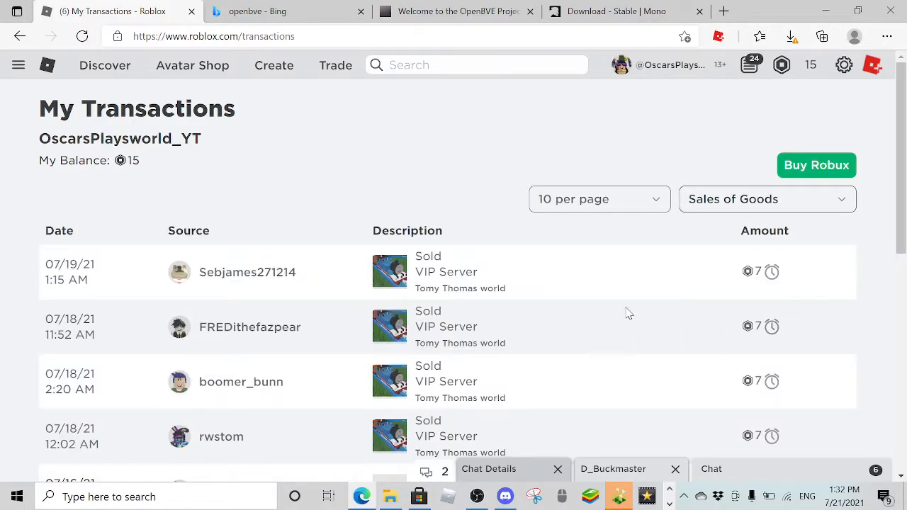
pyautogui.scroll(-3)
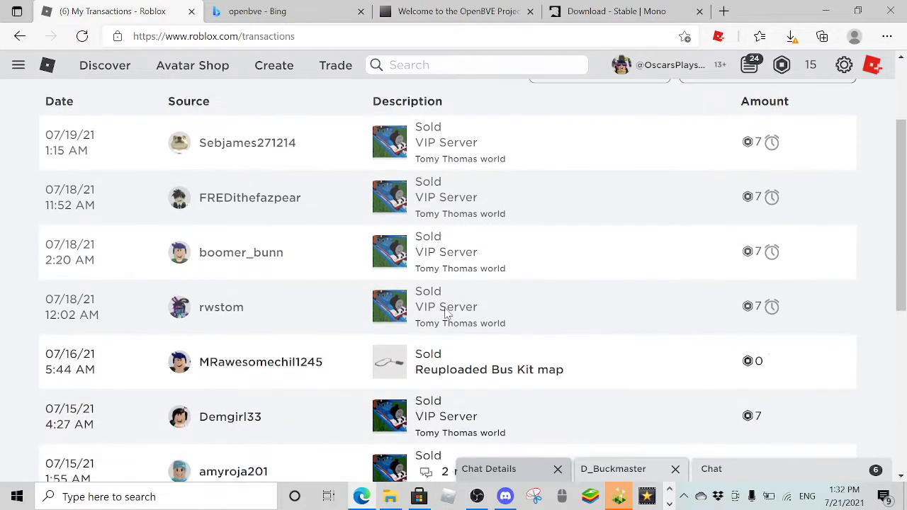
pyautogui.scroll(-3)
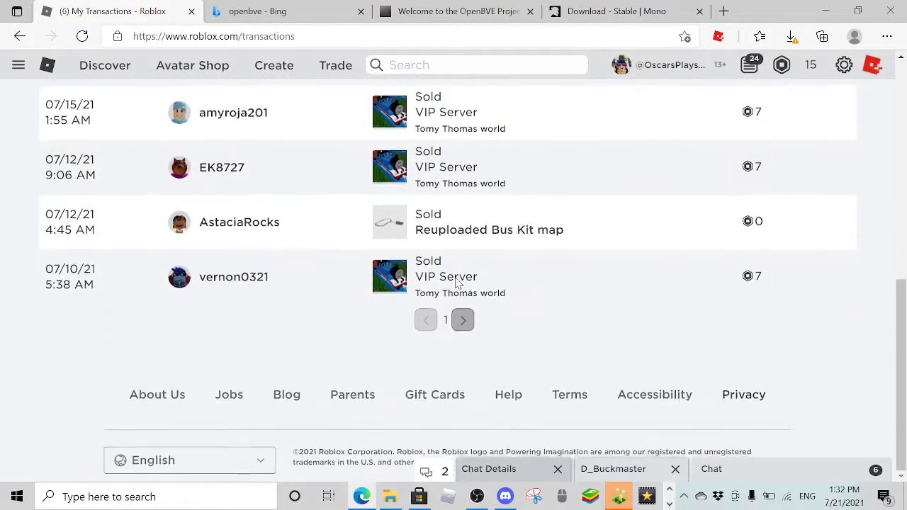
pyautogui.scroll(3)
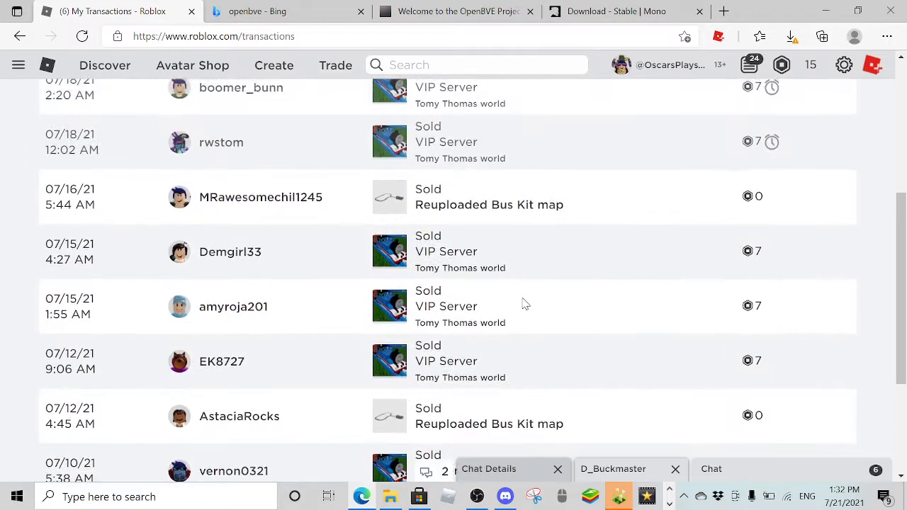
pyautogui.moveTo(460, 377)
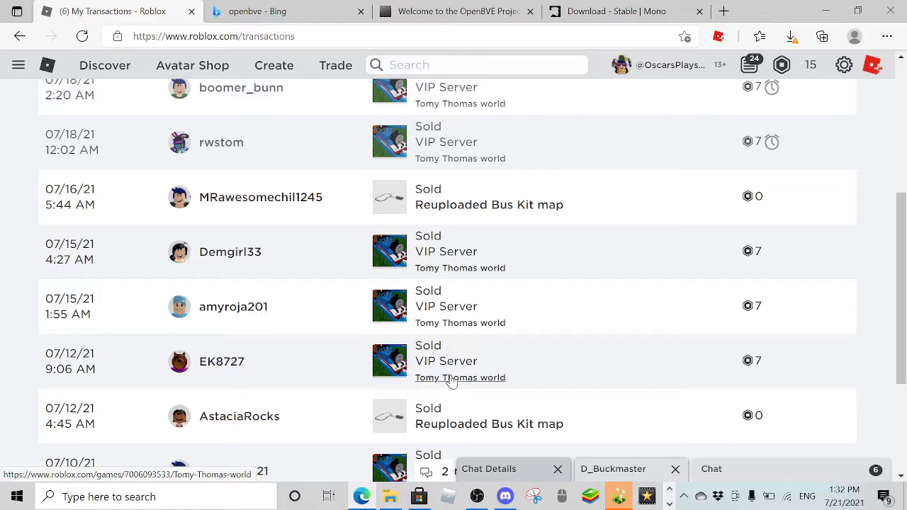
pyautogui.scroll(3)
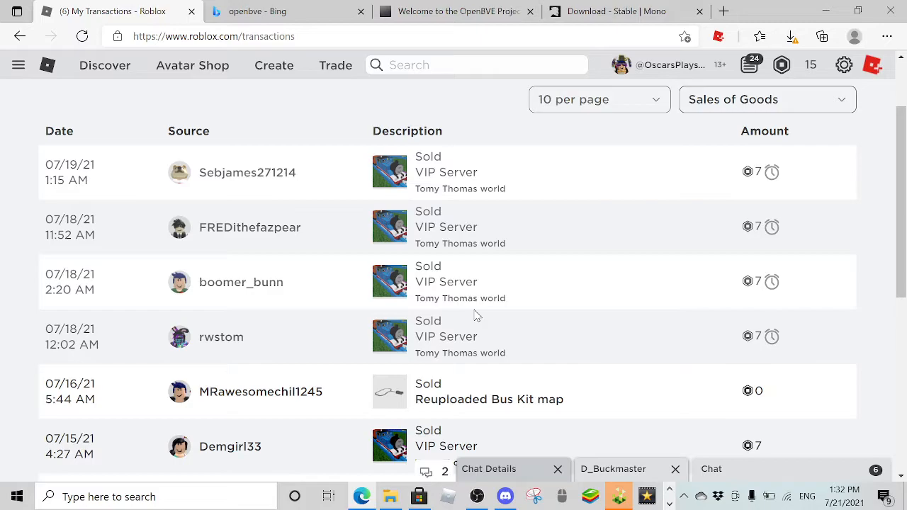
pyautogui.moveTo(473, 362)
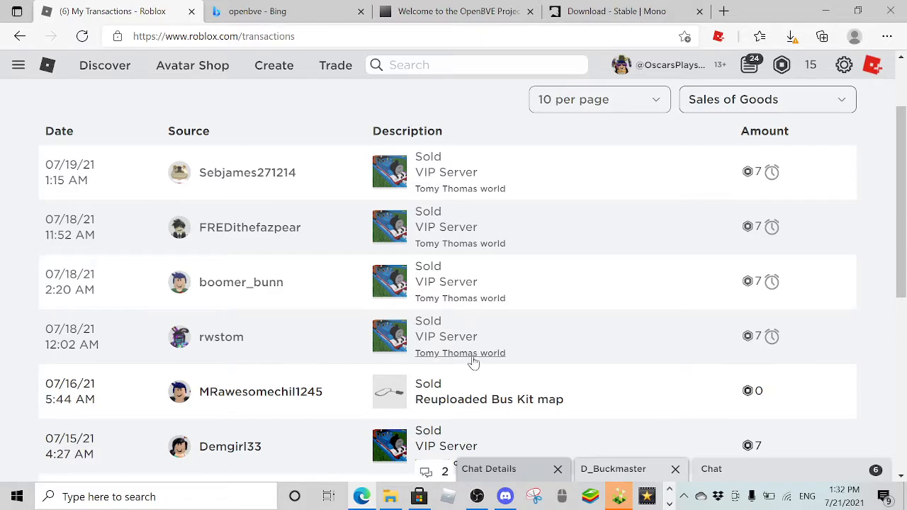
pyautogui.moveTo(474, 353)
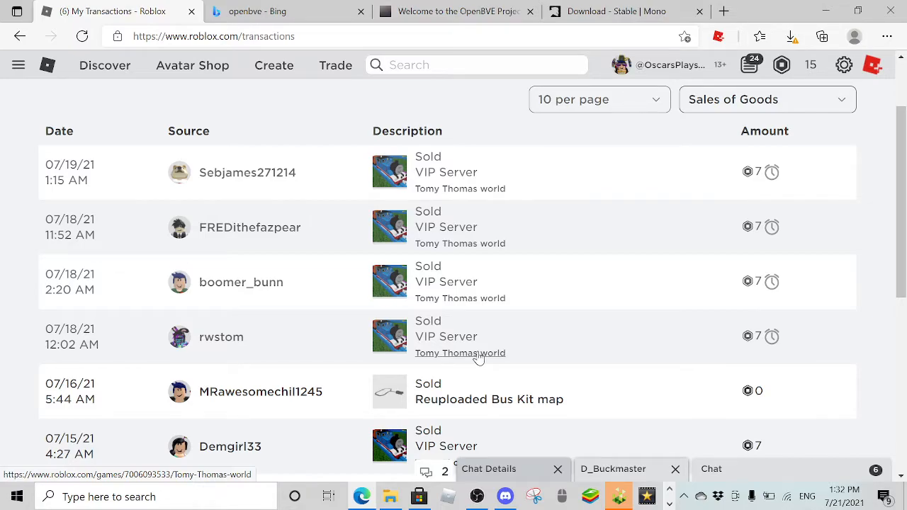
pyautogui.moveTo(701, 58)
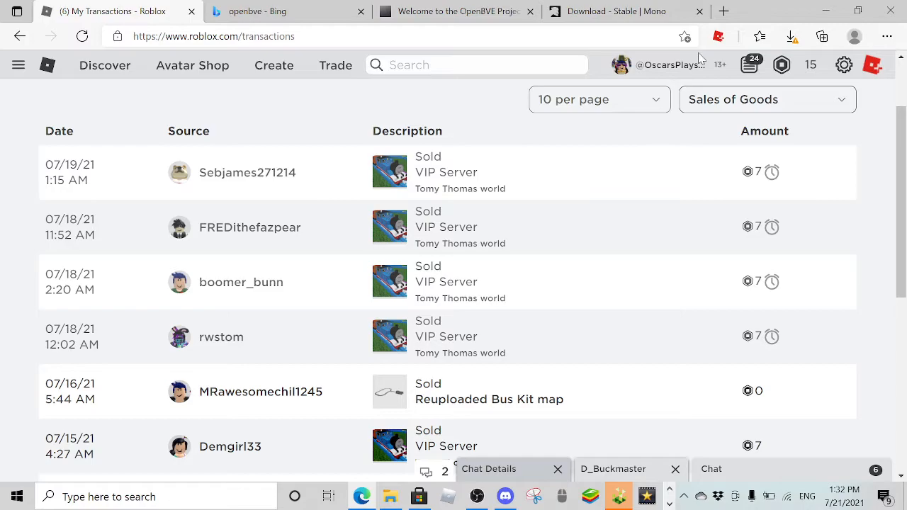
pyautogui.click(810, 64)
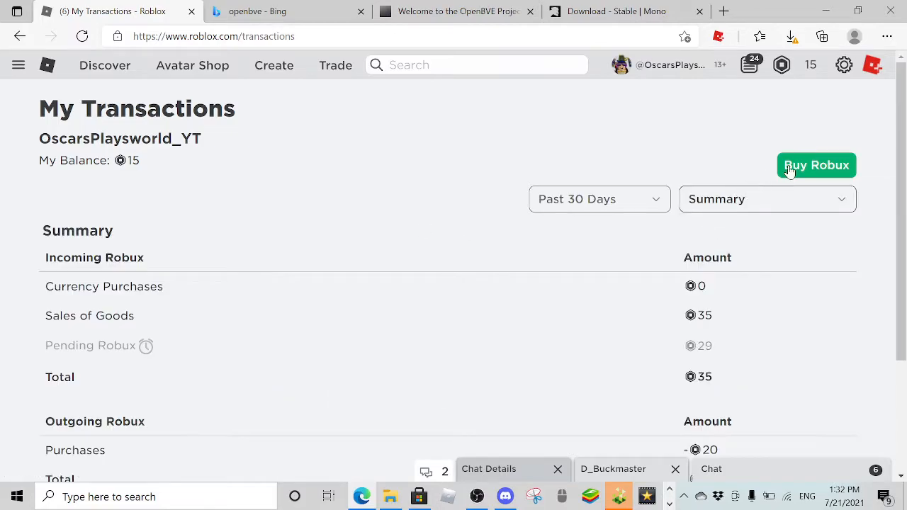
# - Open Buy Robux and scroll through the Robux packages and monthly subscription prices
pyautogui.click(816, 164)
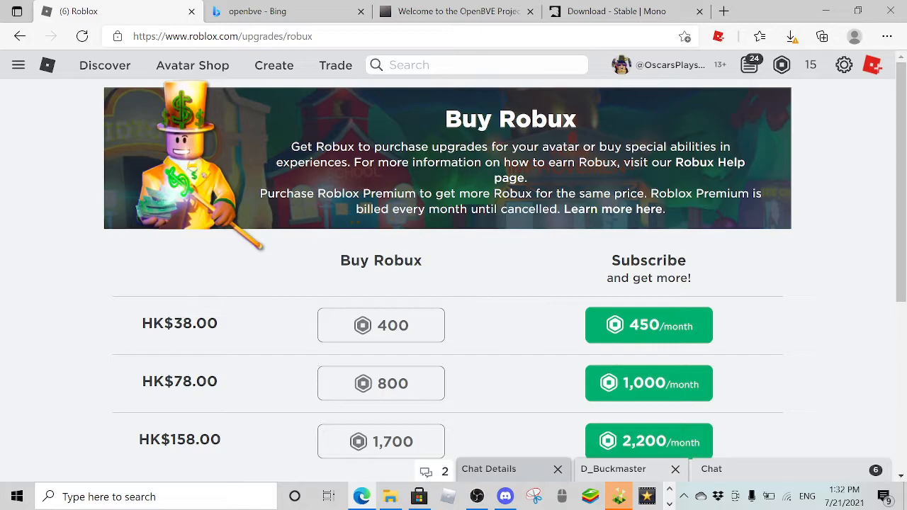
pyautogui.scroll(-3)
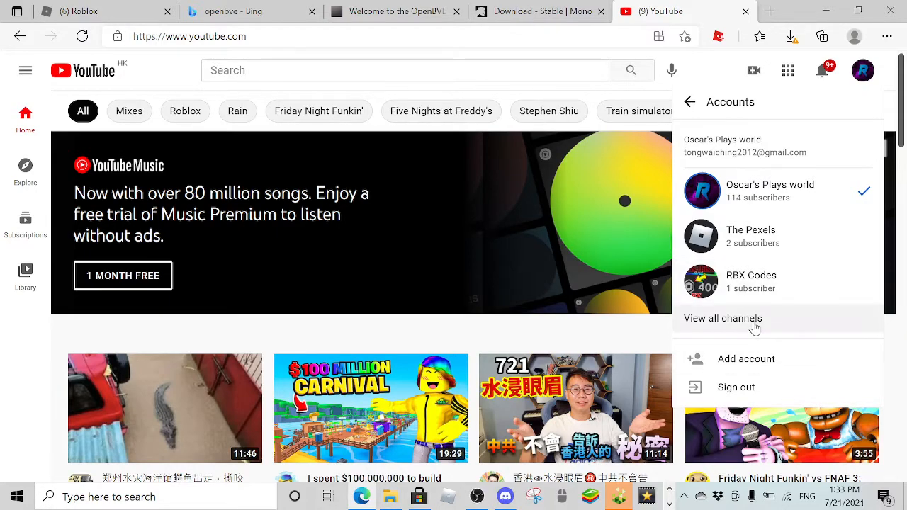
# - View YouTube's 'Your channels' list: Oscar's Plays world, RBX Codes and The Pexels
pyautogui.click(722, 318)
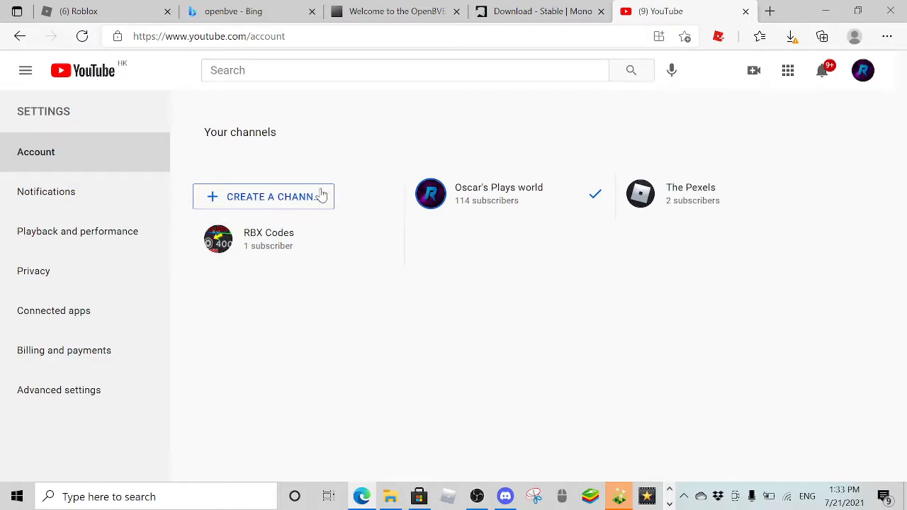
pyautogui.click(863, 71)
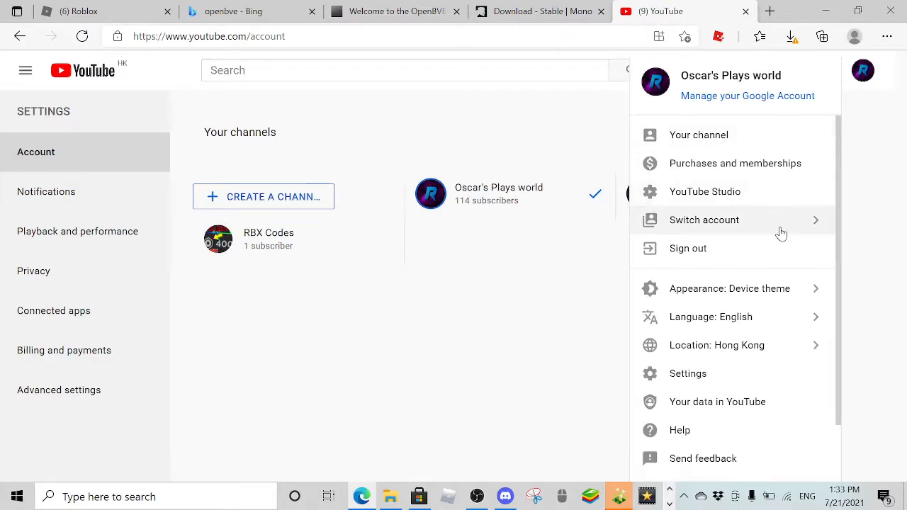
pyautogui.moveTo(581, 196)
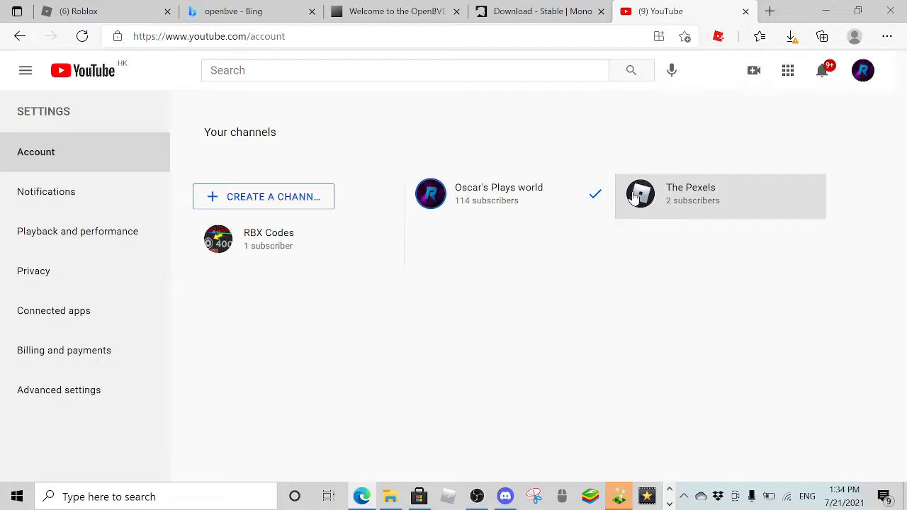
pyautogui.moveTo(638, 170)
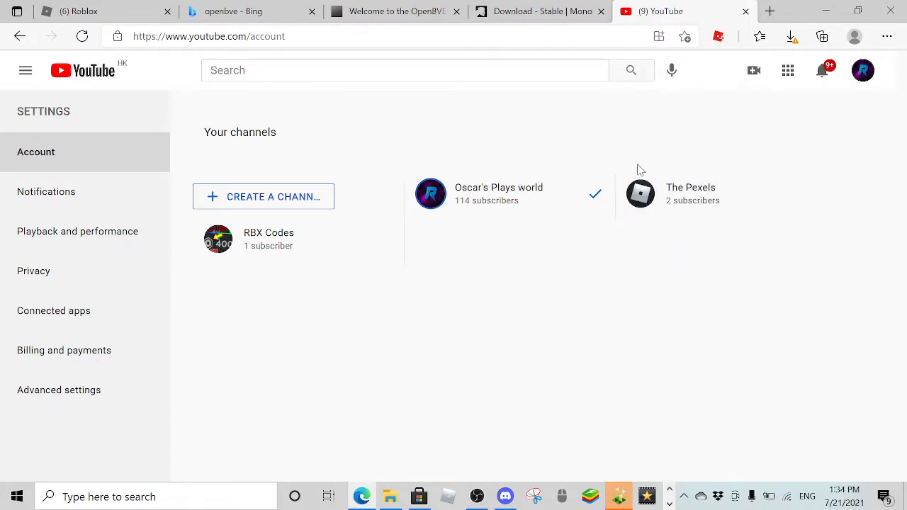
pyautogui.moveTo(650, 193)
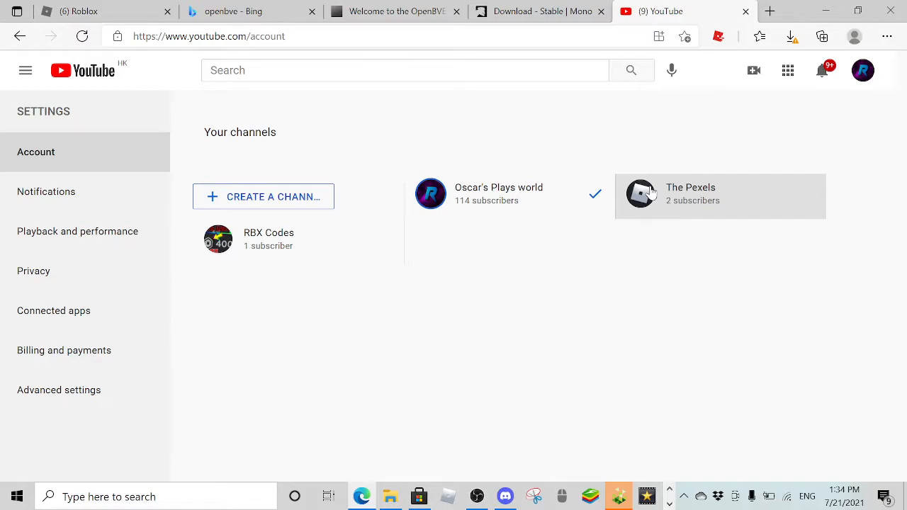
pyautogui.click(504, 496)
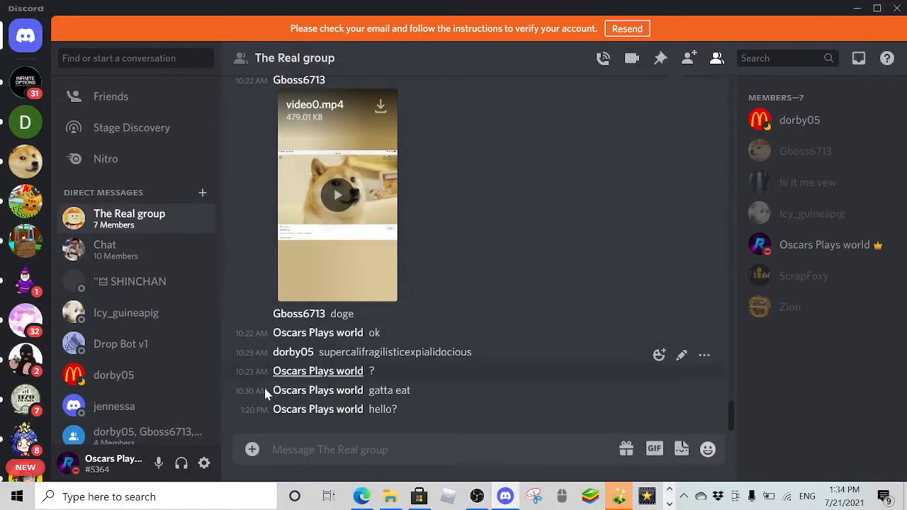
# - Open the FNAF Group server and scroll #fnaf up to its welcome header
pyautogui.scroll(-3)
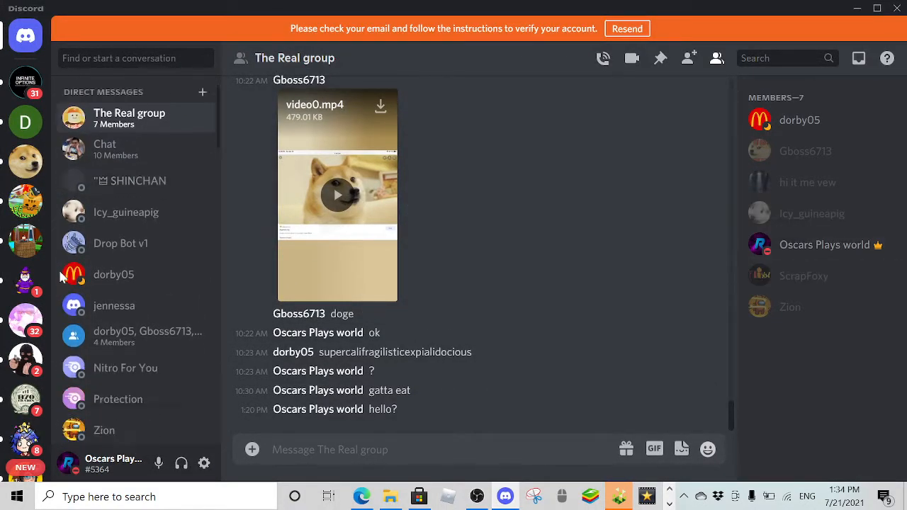
pyautogui.scroll(-3)
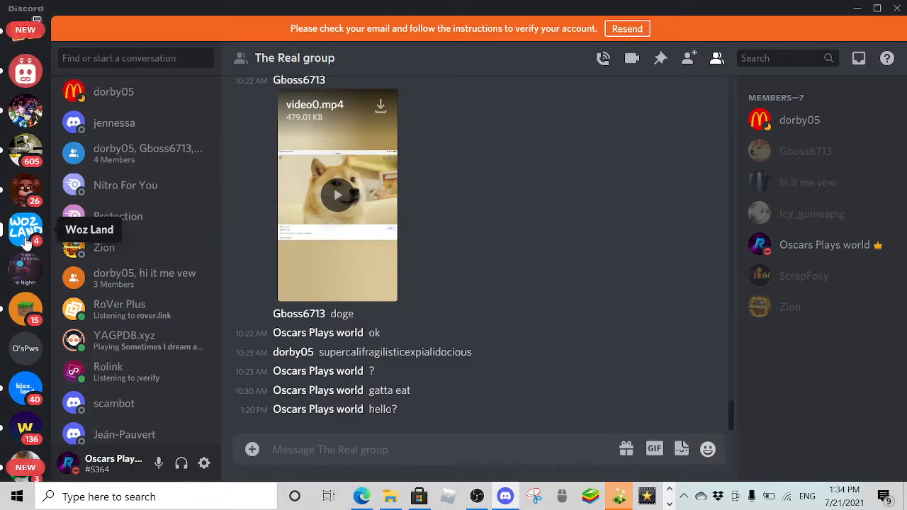
pyautogui.click(26, 270)
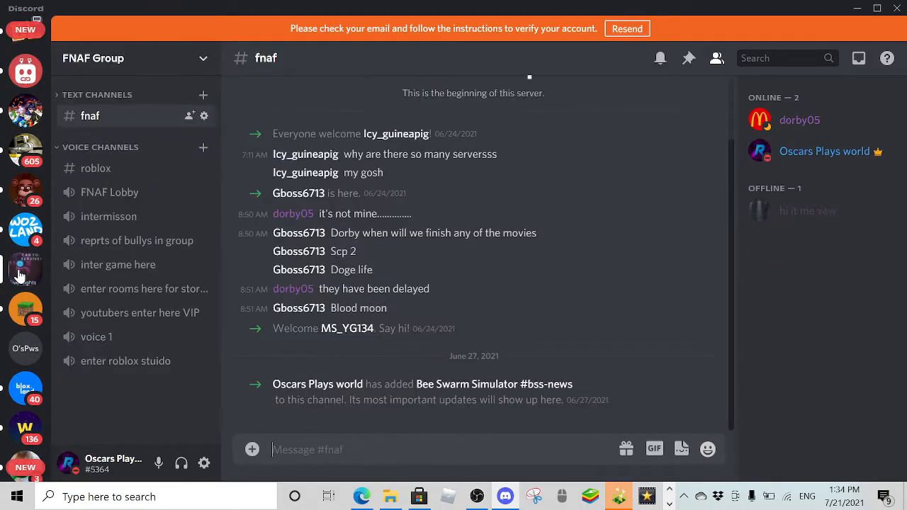
pyautogui.moveTo(645, 216)
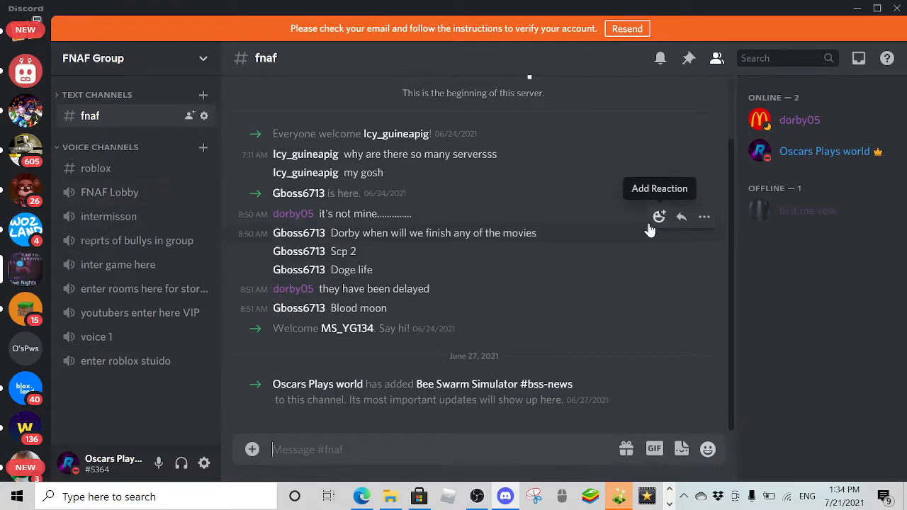
pyautogui.scroll(3)
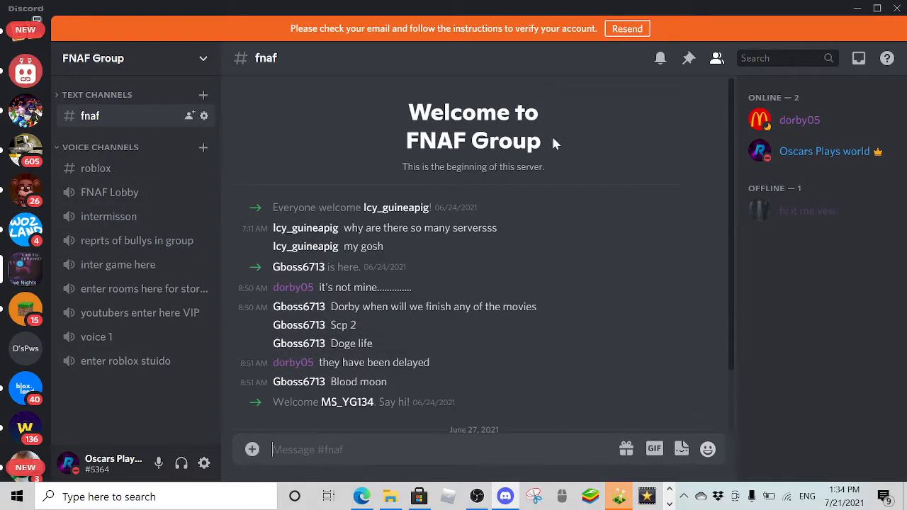
pyautogui.moveTo(843, 280)
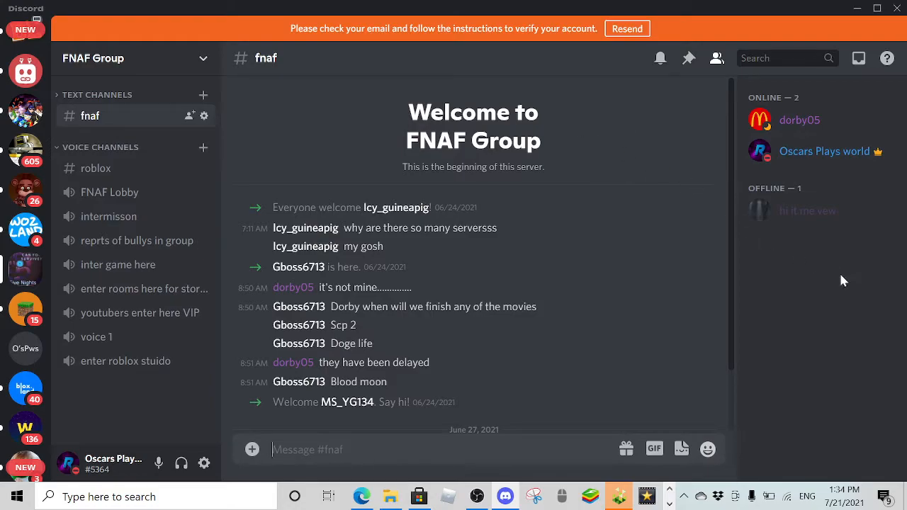
pyautogui.click(807, 211)
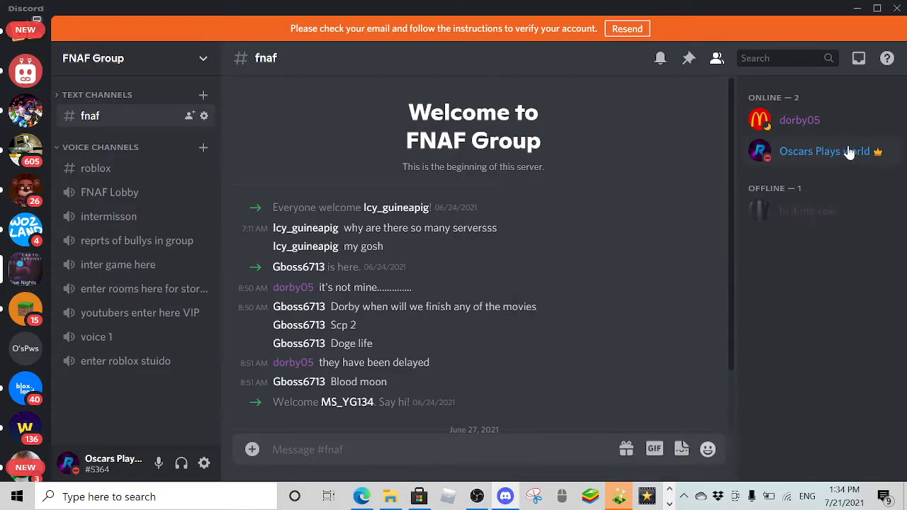
pyautogui.click(799, 120)
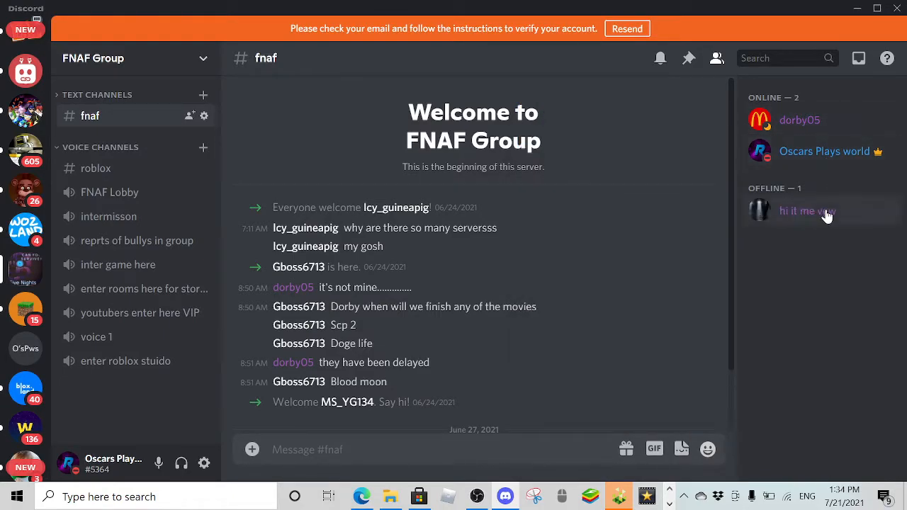
pyautogui.moveTo(820, 237)
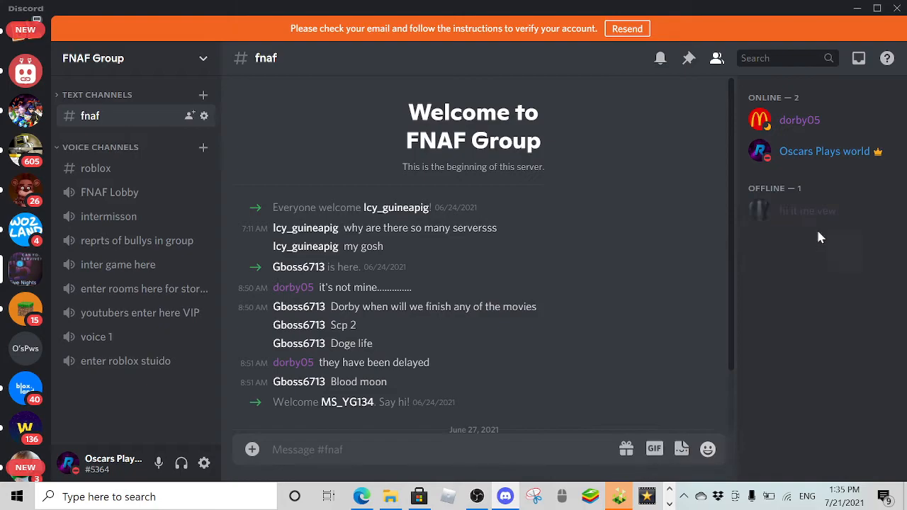
pyautogui.moveTo(773, 35)
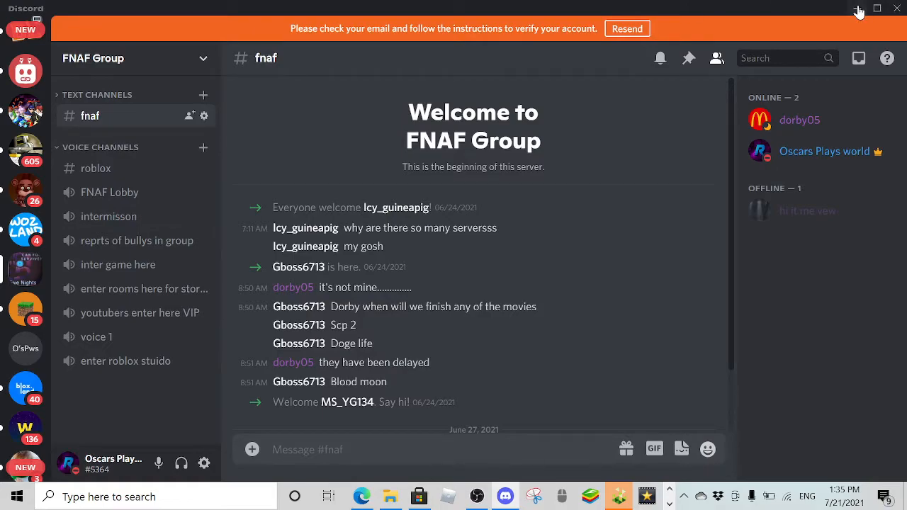
pyautogui.moveTo(546, 180)
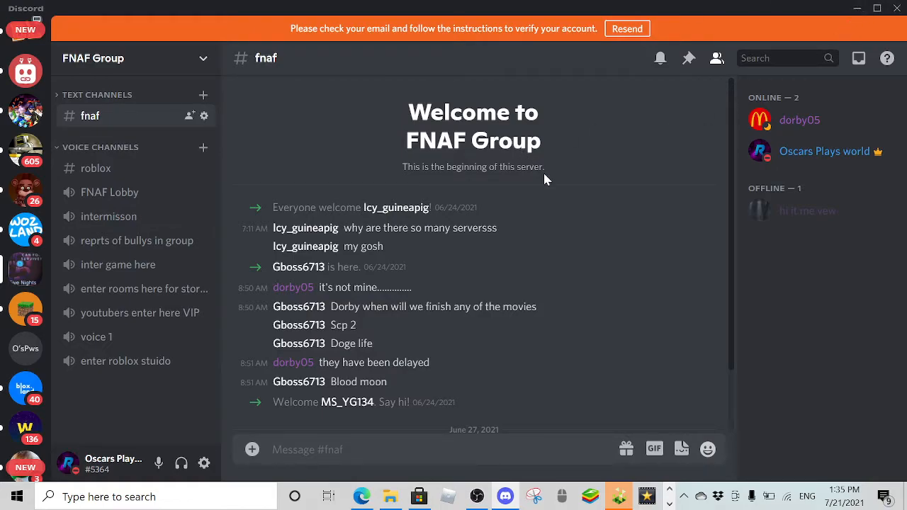
pyautogui.moveTo(476, 496)
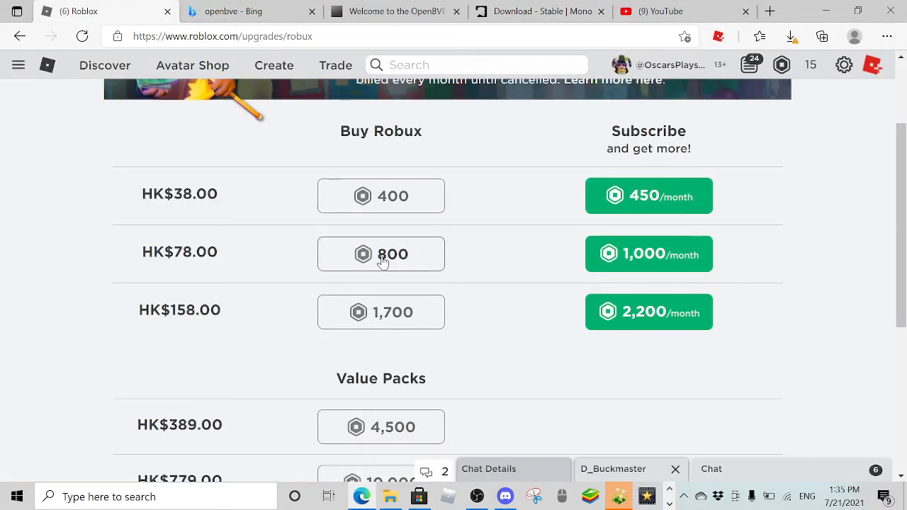
pyautogui.moveTo(387, 277)
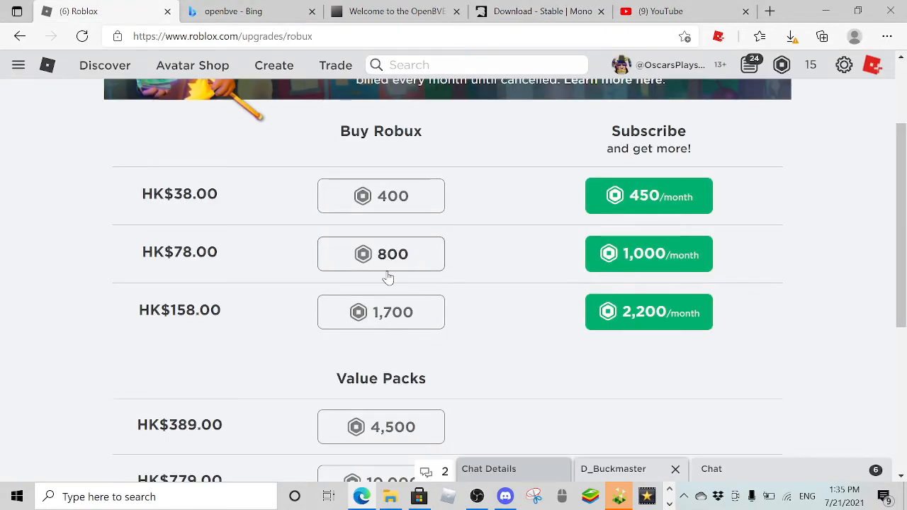
pyautogui.moveTo(505, 496)
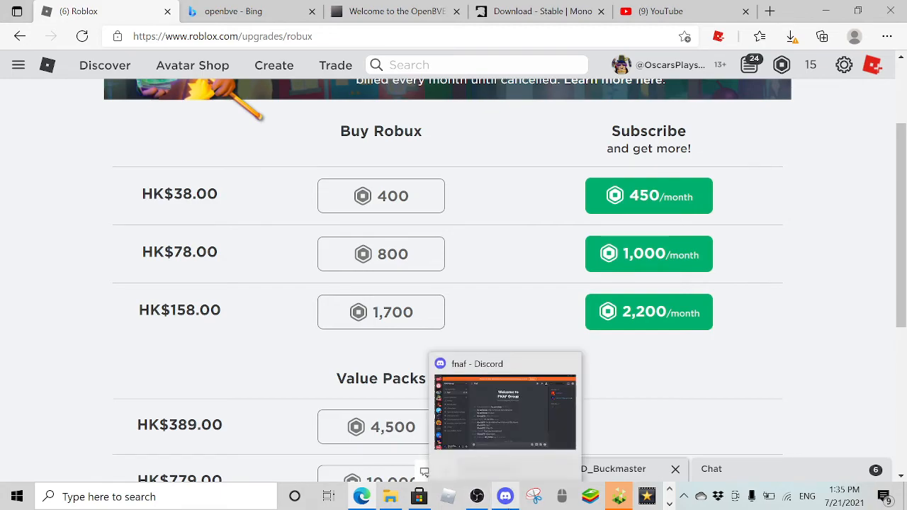